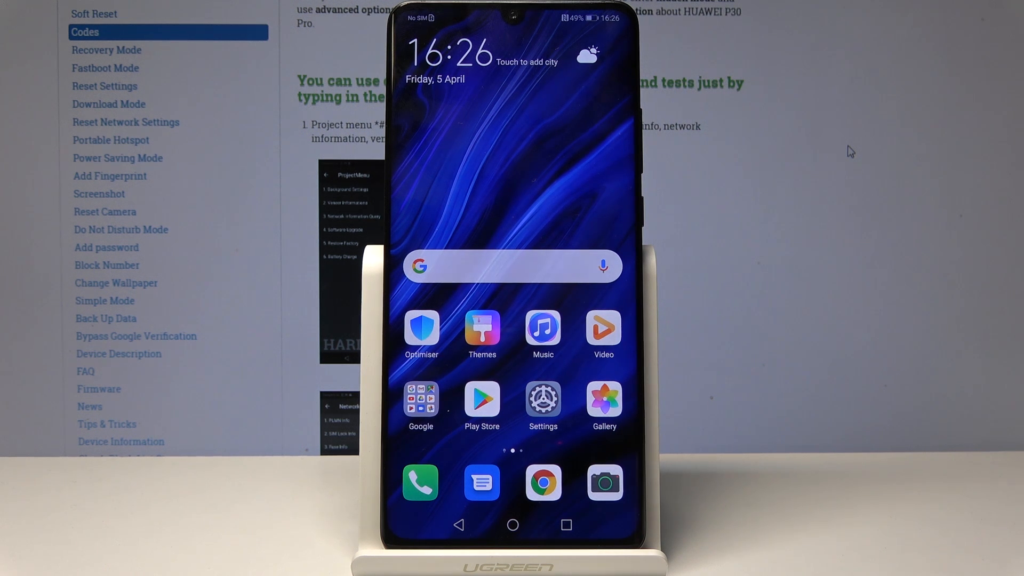
- Open the Phone dialer to enter the ProjectMenu code *#*#2846579#*#*
left_click(420, 483)
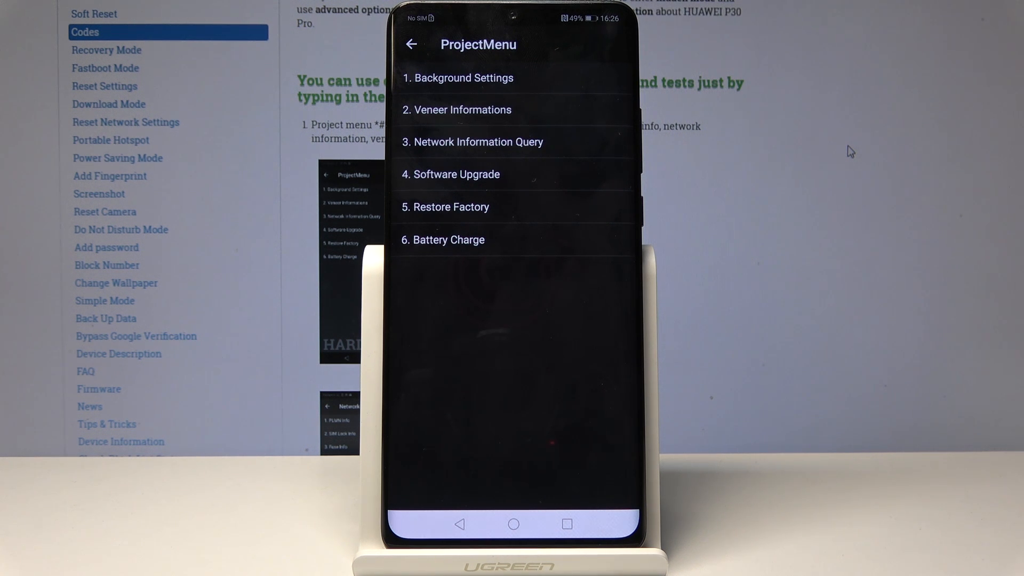
left_click(448, 240)
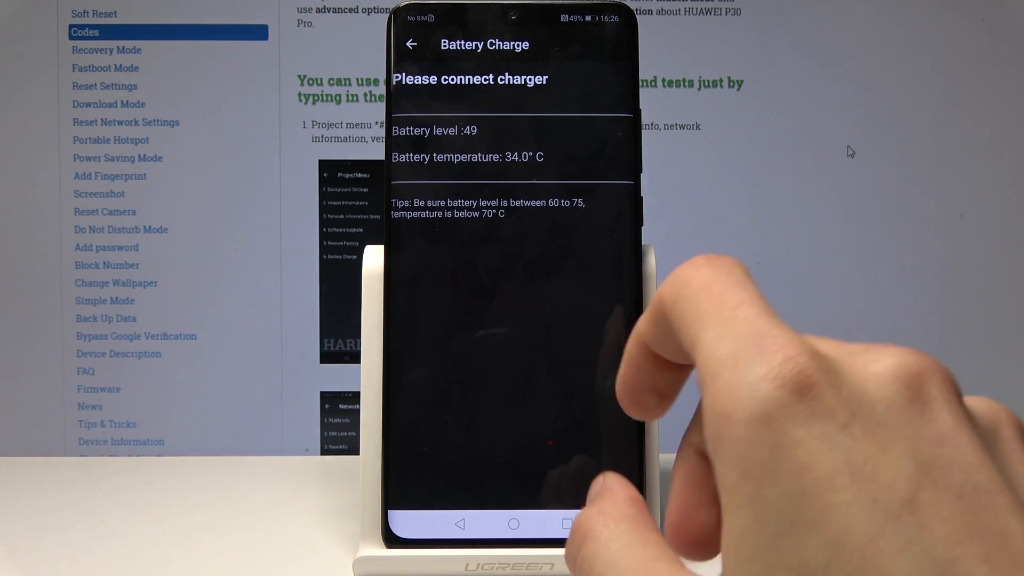
left_click(411, 44)
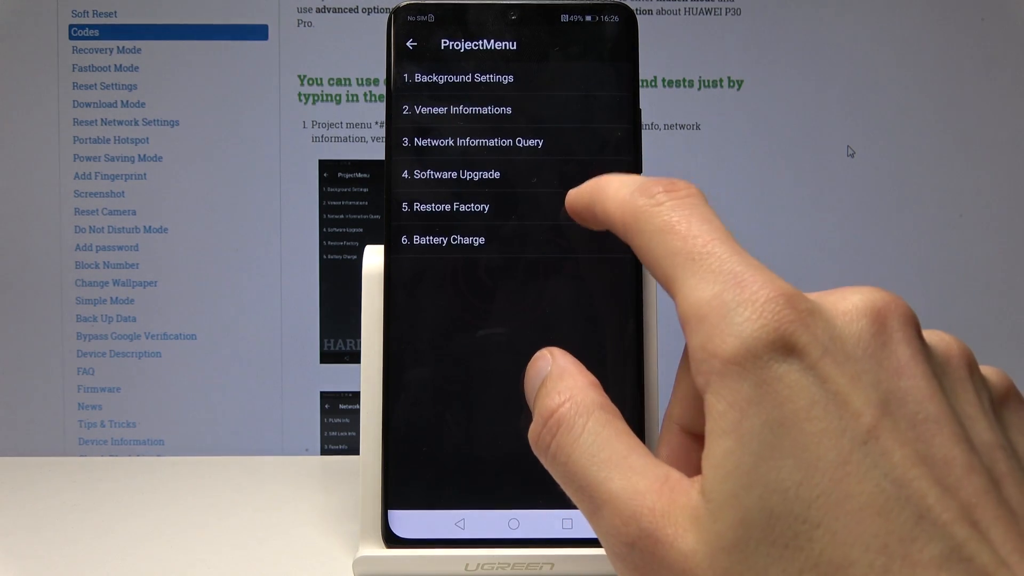
- Open Restore Factory, cancel its confirmation, and return to the home screen
left_click(451, 206)
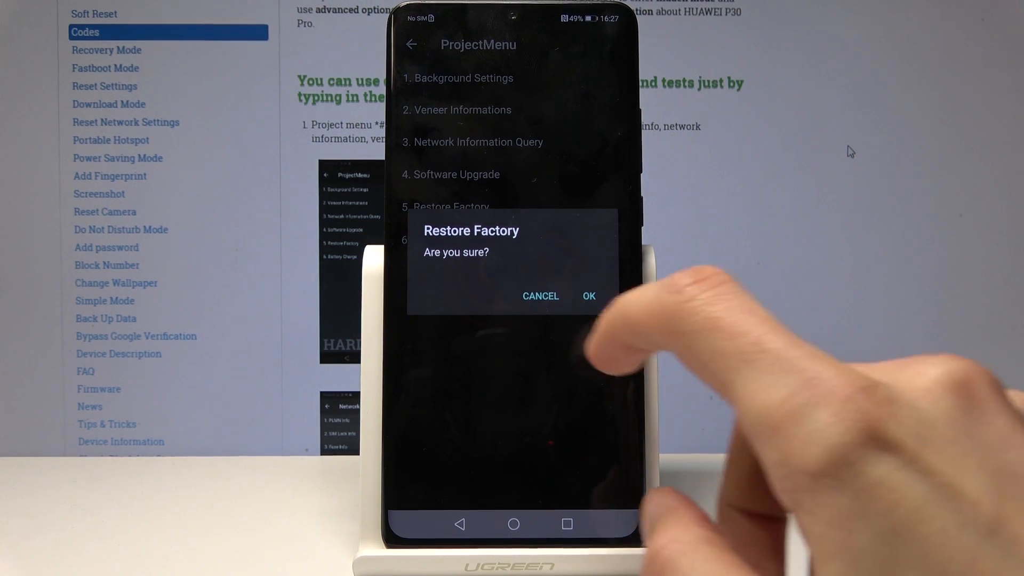
left_click(541, 296)
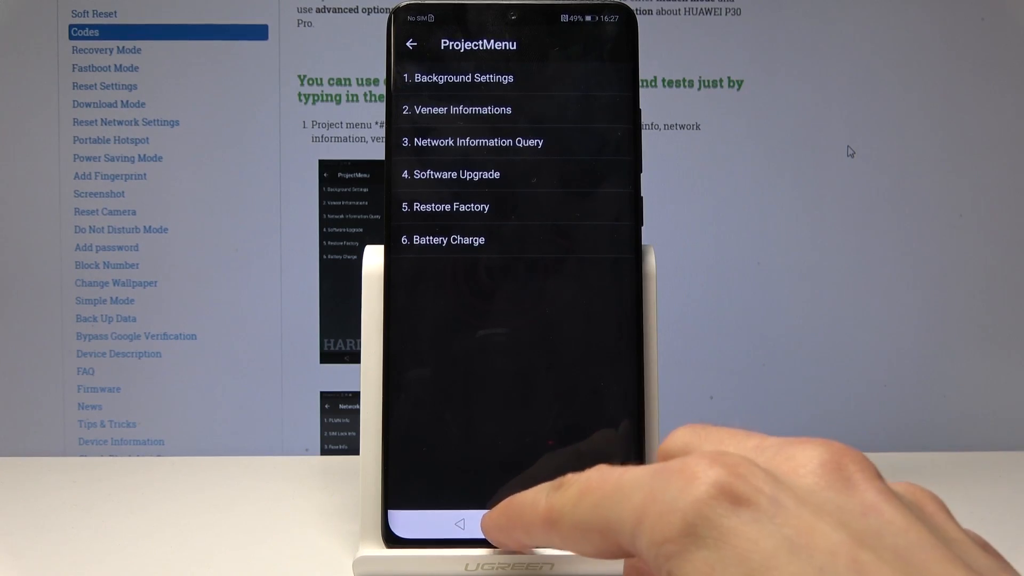
left_click(458, 525)
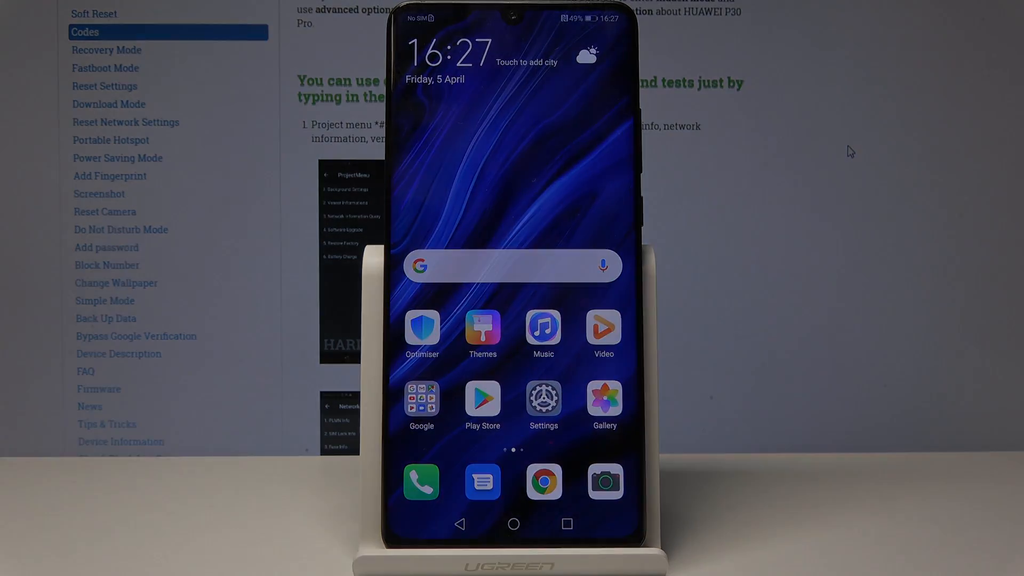